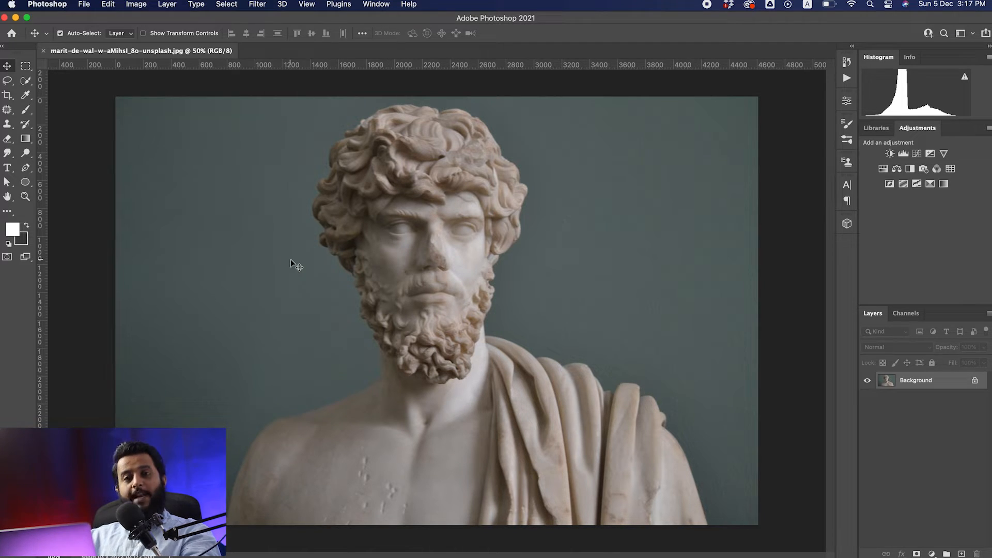
# Select the marble bust with Select Subject, then mask and permanently apply the mask
pyautogui.click(26, 81)
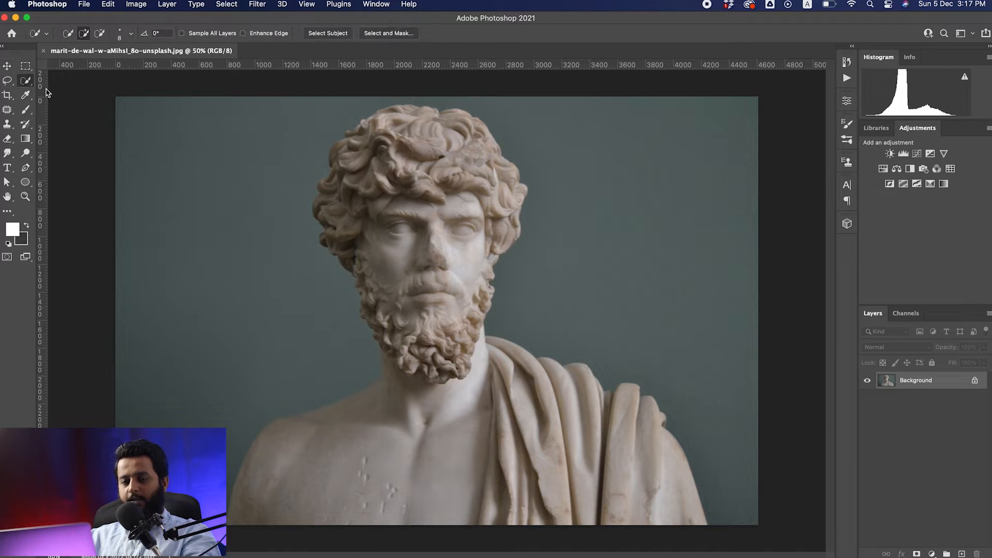
pyautogui.moveTo(26, 124)
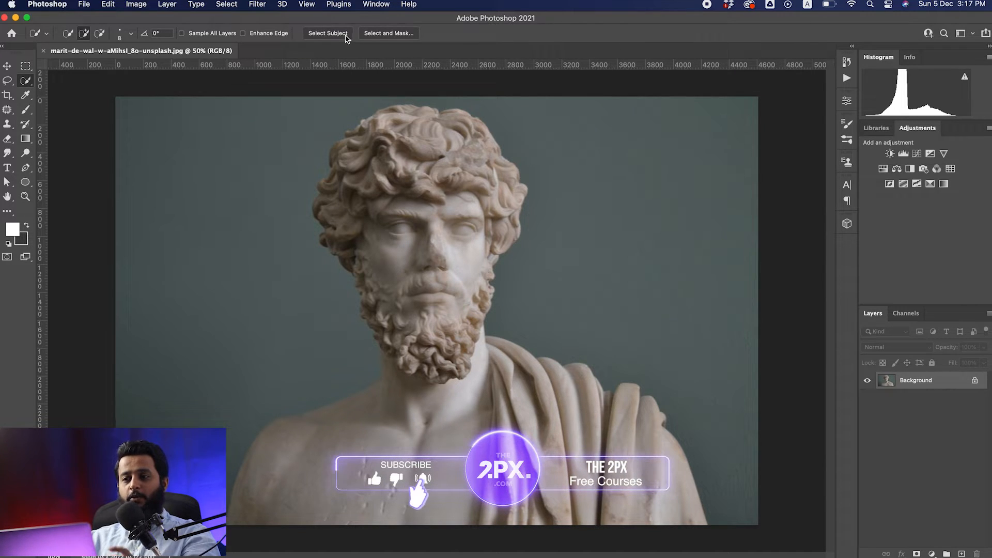
pyautogui.click(328, 33)
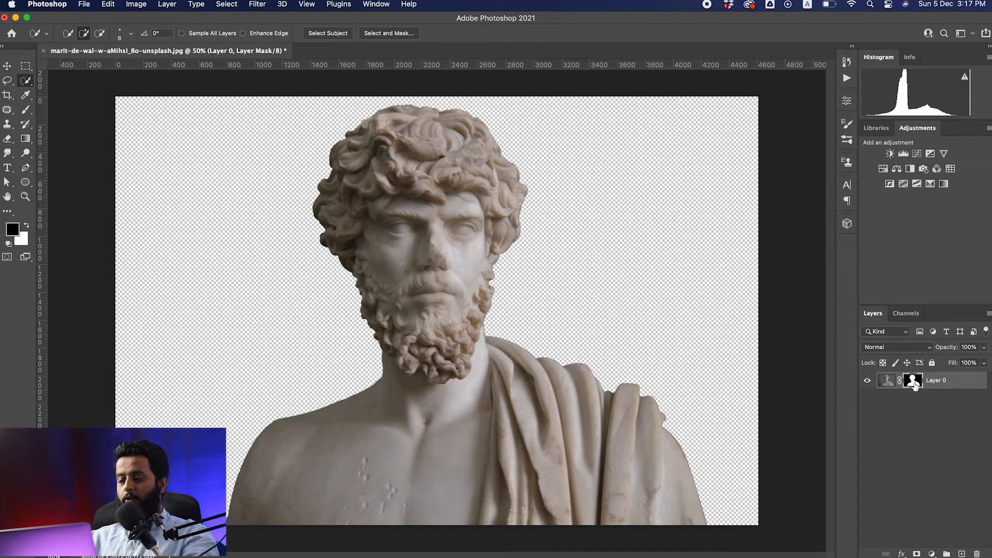
pyautogui.rightClick(912, 380)
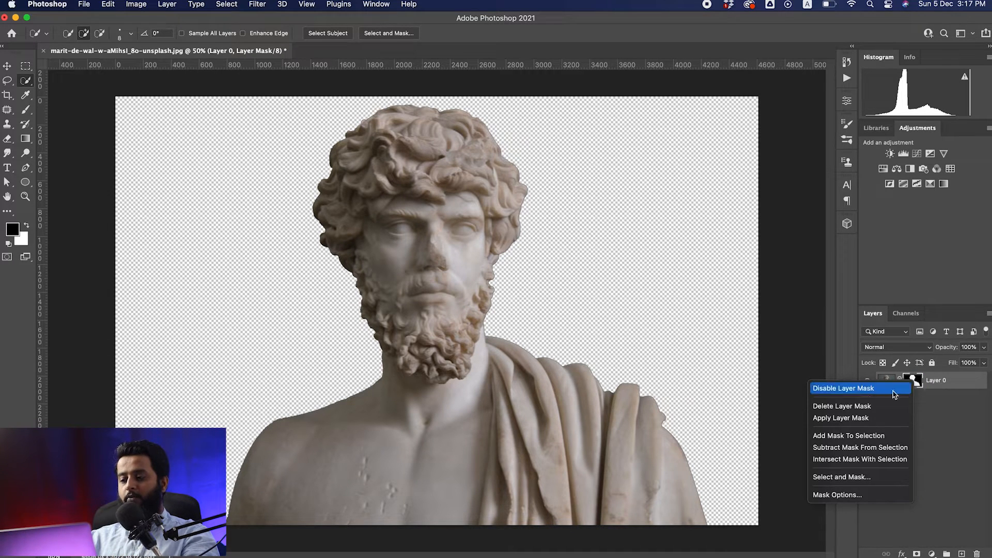
pyautogui.moveTo(857, 417)
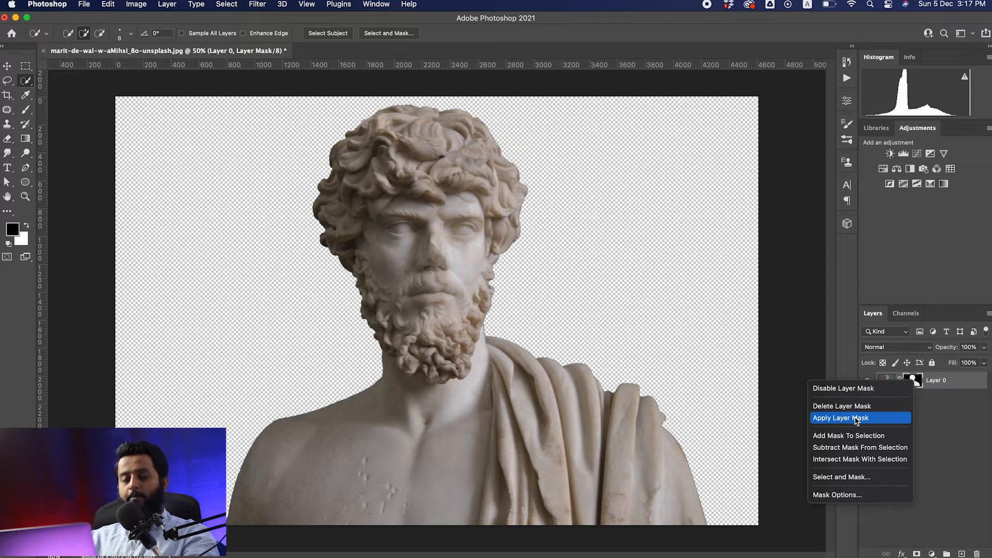
pyautogui.click(840, 417)
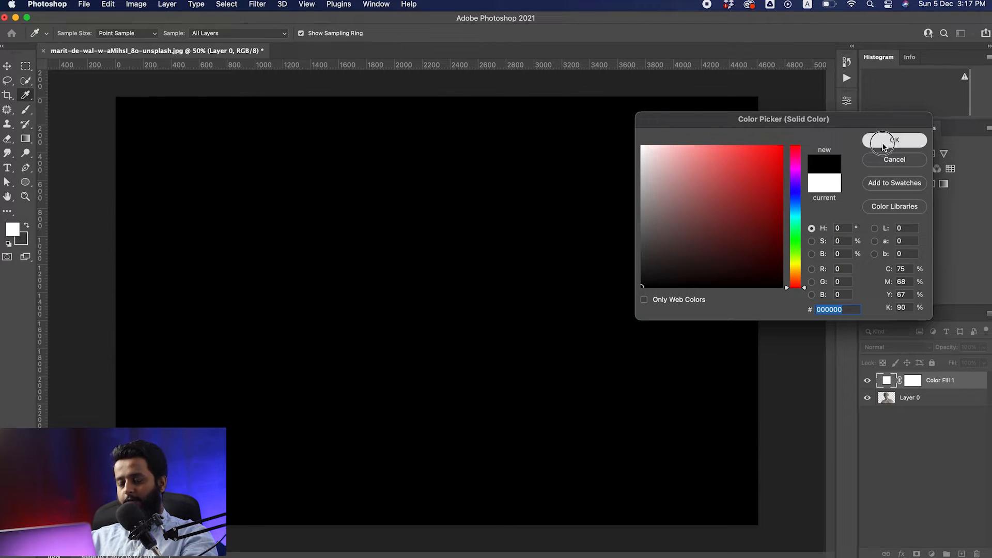
# Add a #000000 solid colour fill behind the statue and duplicate Layer 0
pyautogui.click(894, 141)
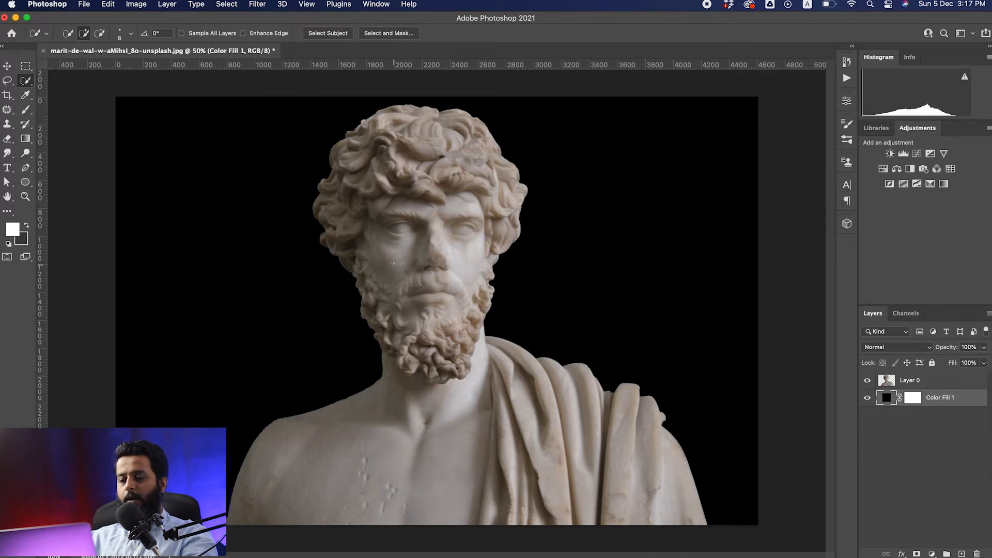
pyautogui.click(910, 379)
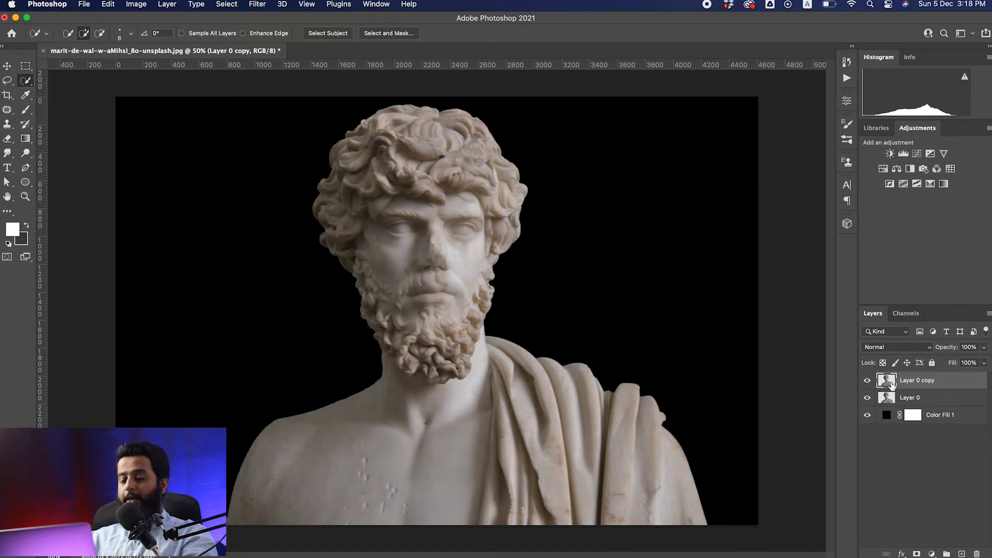
pyautogui.moveTo(867, 397)
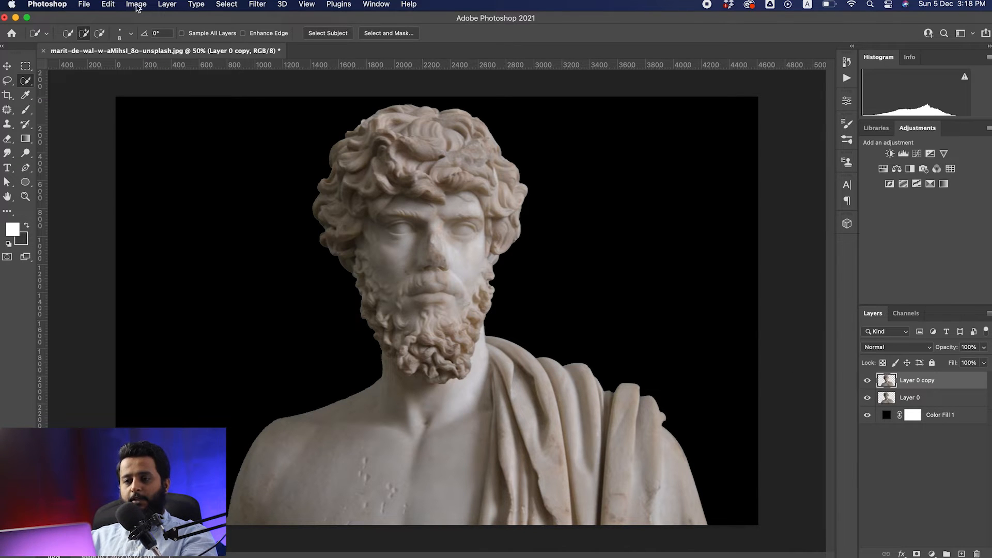
# Desaturate the copy, hide Layer 0, merge a Difference-blended duplicate, then duplicate the result
pyautogui.click(136, 4)
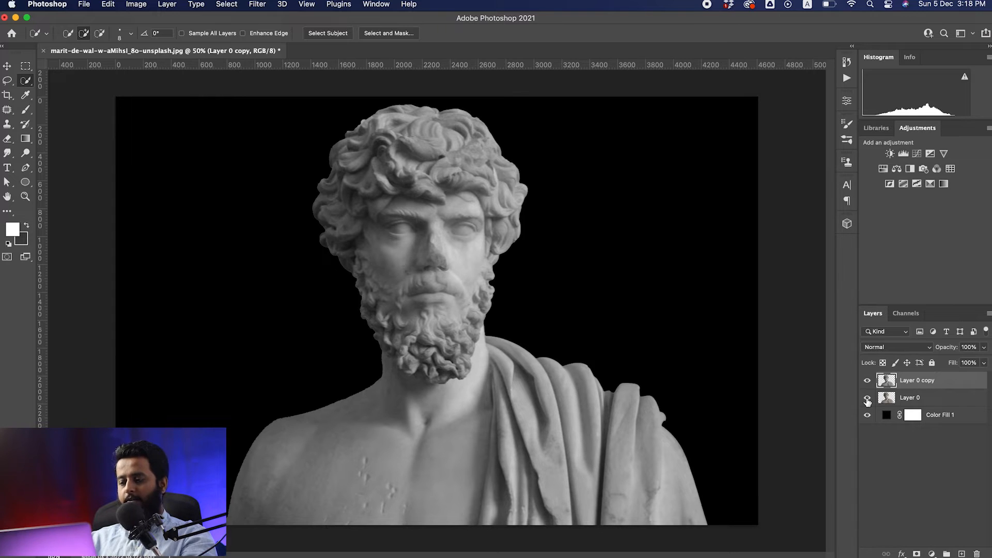
pyautogui.click(867, 397)
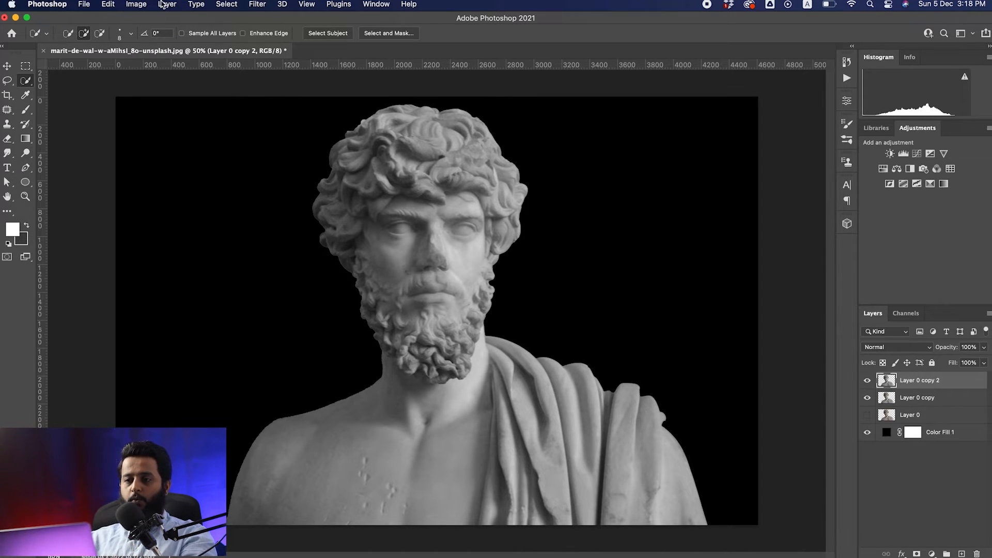
pyautogui.click(136, 5)
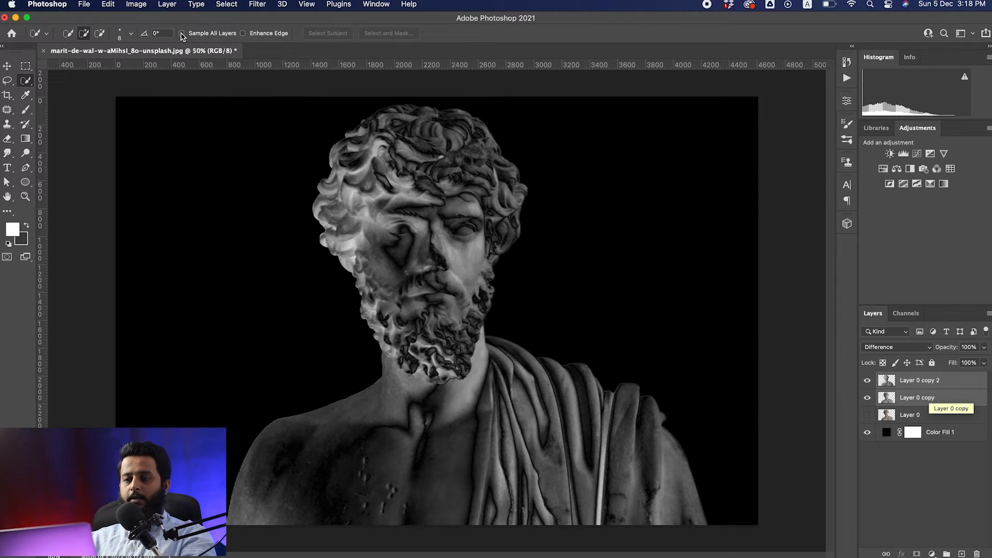
pyautogui.click(167, 5)
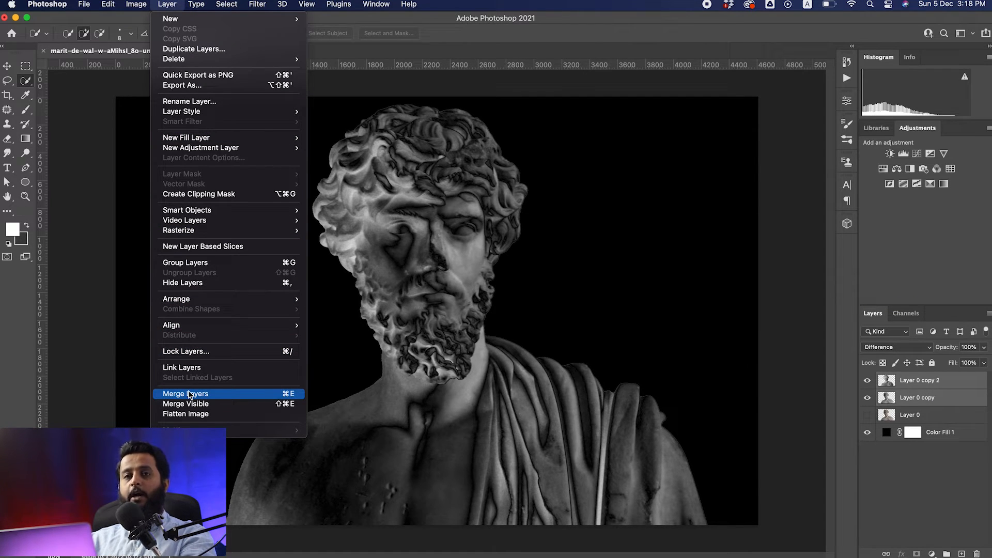
pyautogui.click(185, 394)
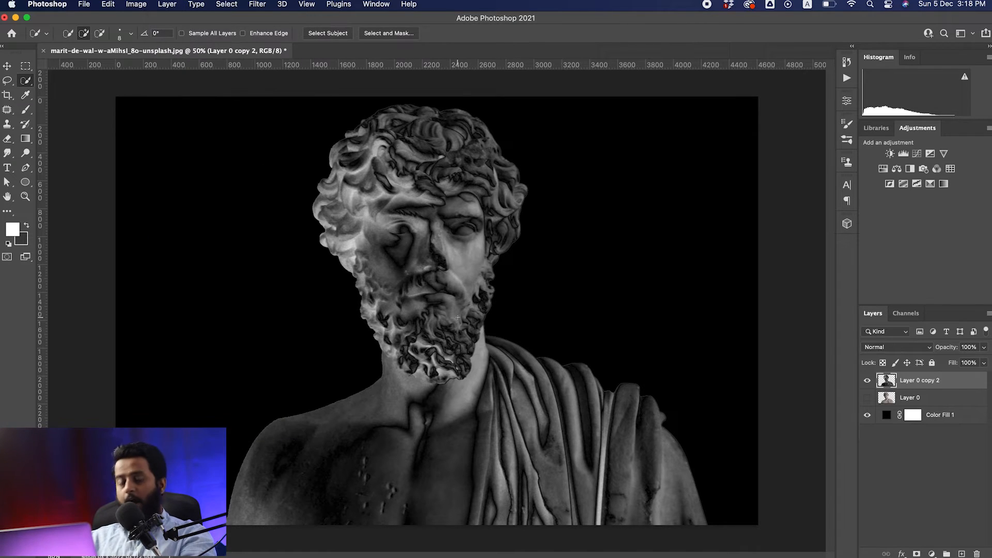
pyautogui.press('cmd+j')
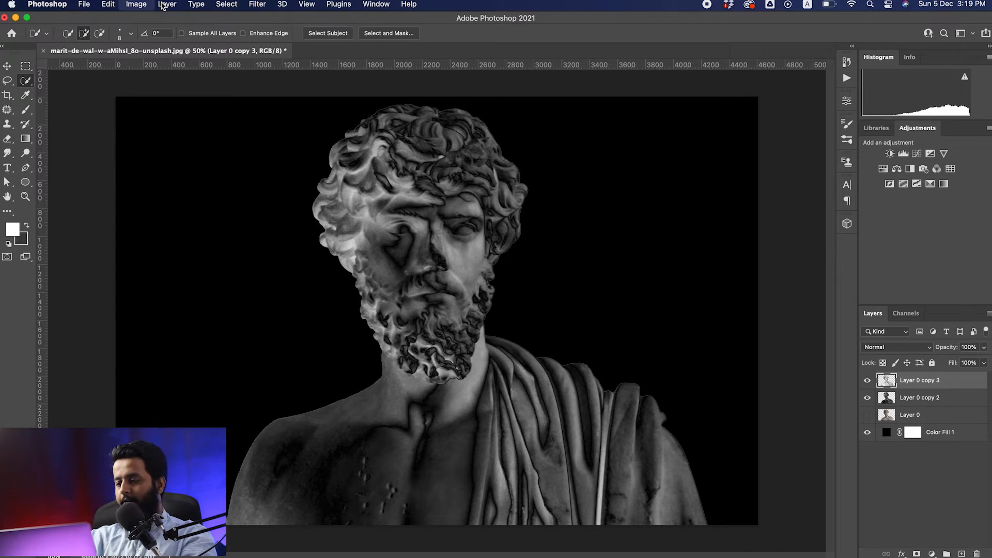
# Set the top statue copy to Difference blend mode and merge it down
pyautogui.click(896, 347)
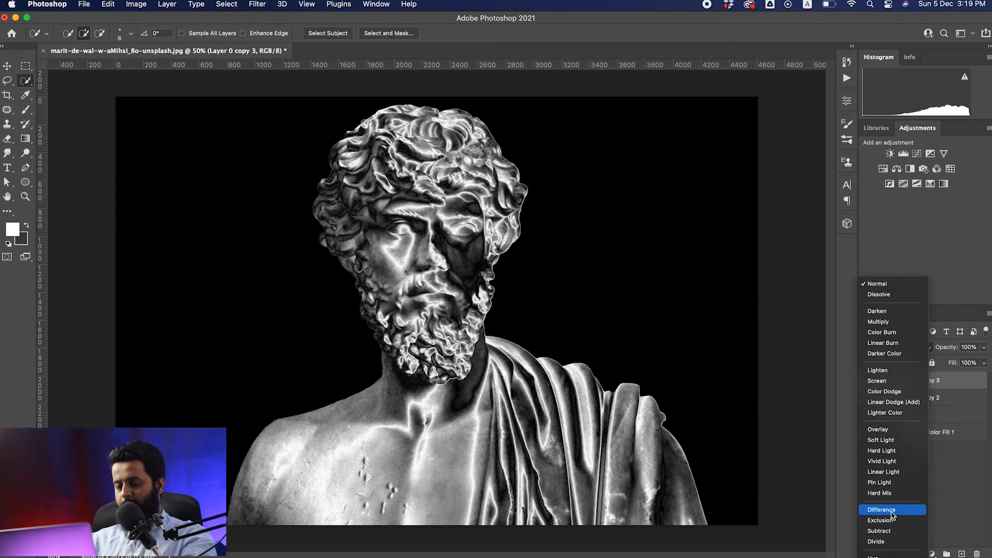
pyautogui.click(882, 509)
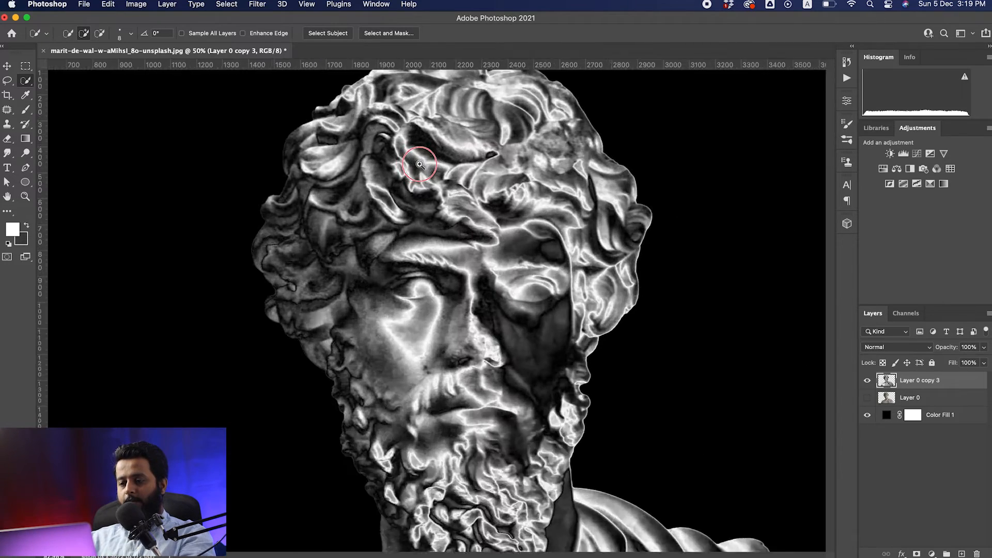
# Apply Surface Blur with Radius 61 and Threshold 21 to the merged statue layer
pyautogui.click(419, 163)
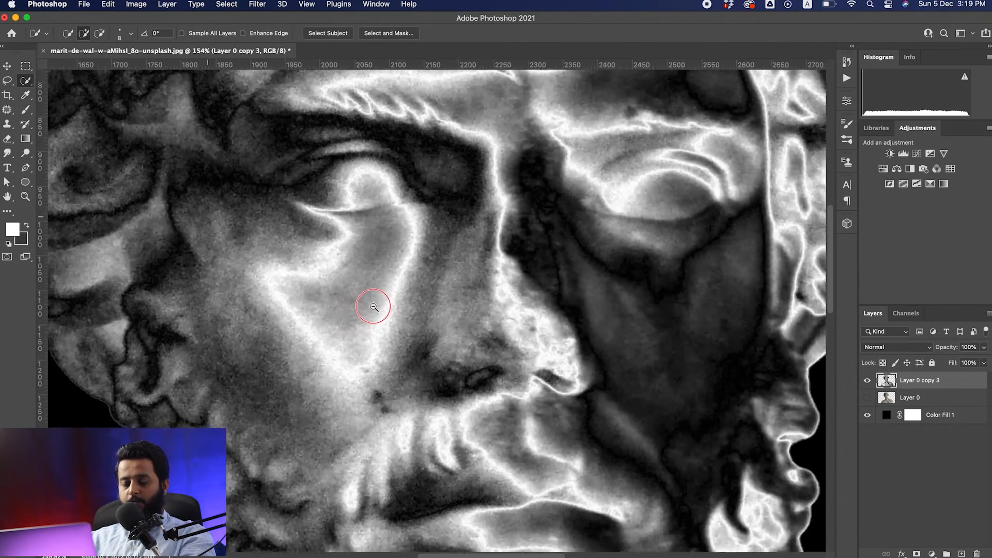
pyautogui.click(373, 307)
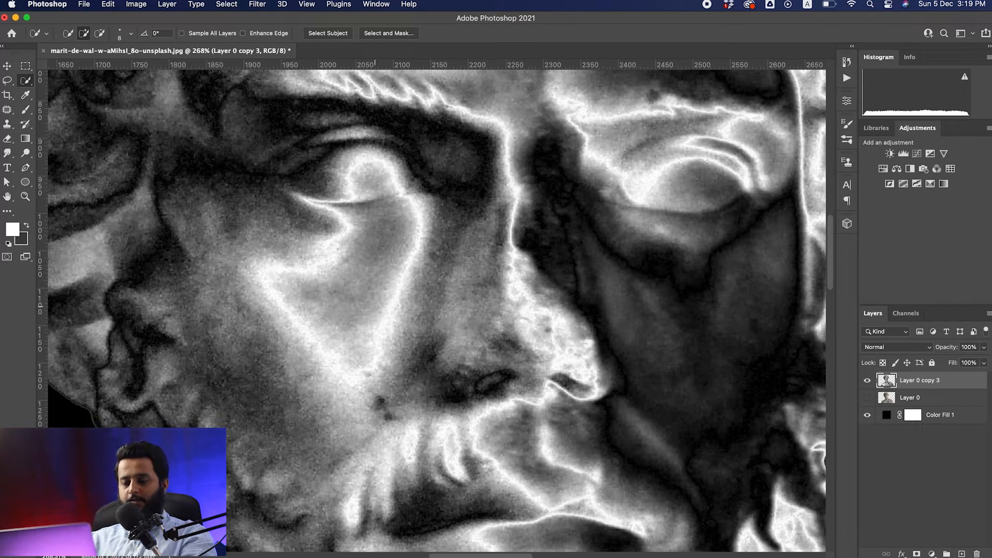
pyautogui.click(257, 4)
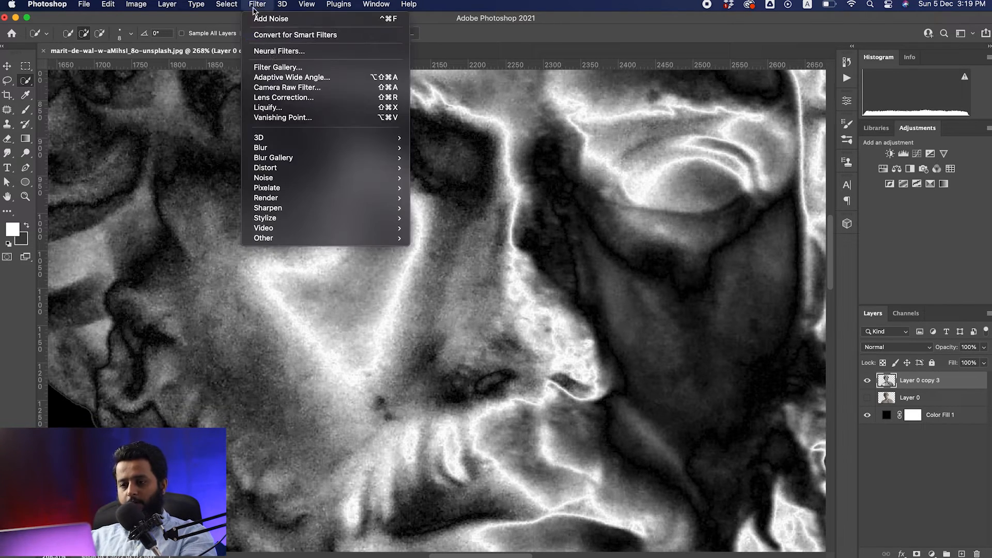
pyautogui.moveTo(260, 147)
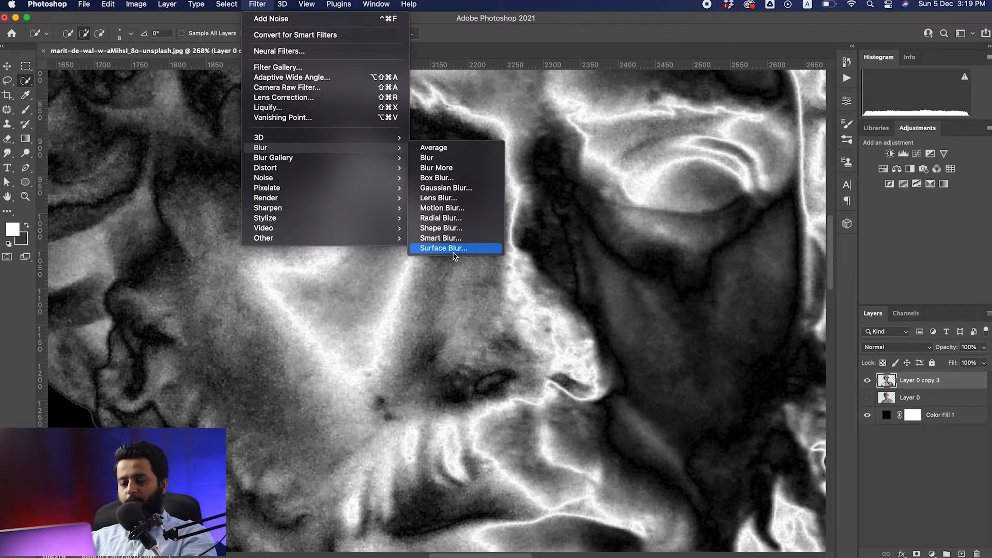
pyautogui.click(443, 248)
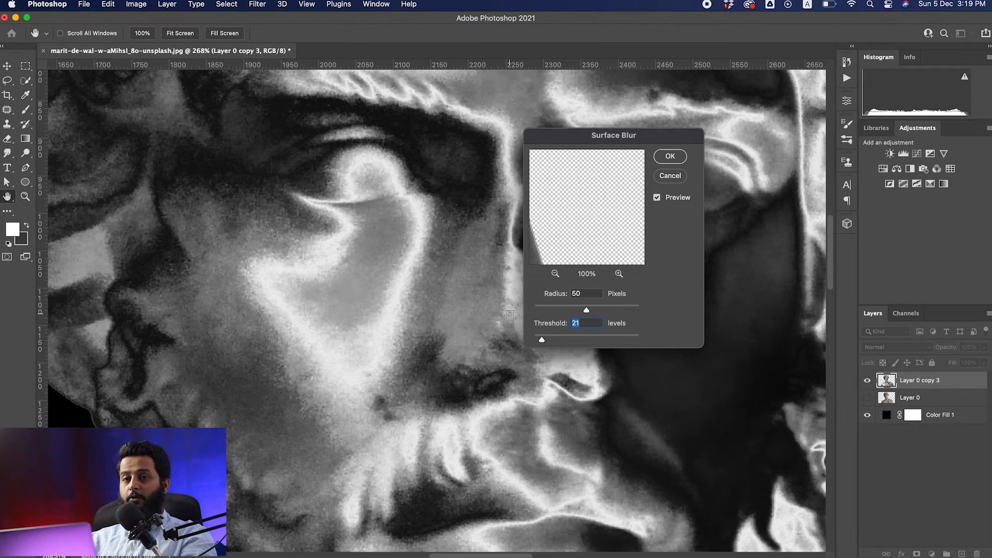
pyautogui.moveTo(586, 310); pyautogui.dragTo(593, 309)
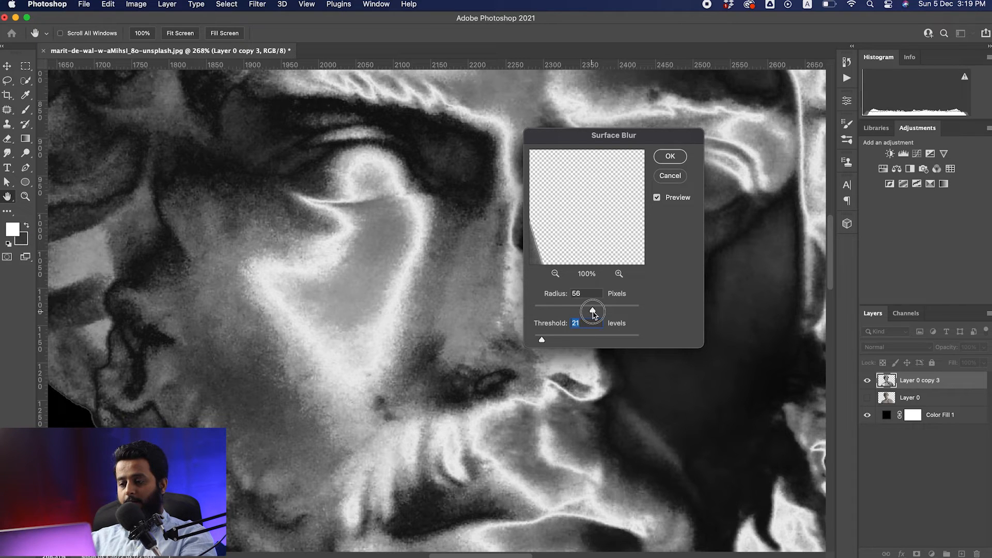
pyautogui.moveTo(592, 310); pyautogui.dragTo(597, 310)
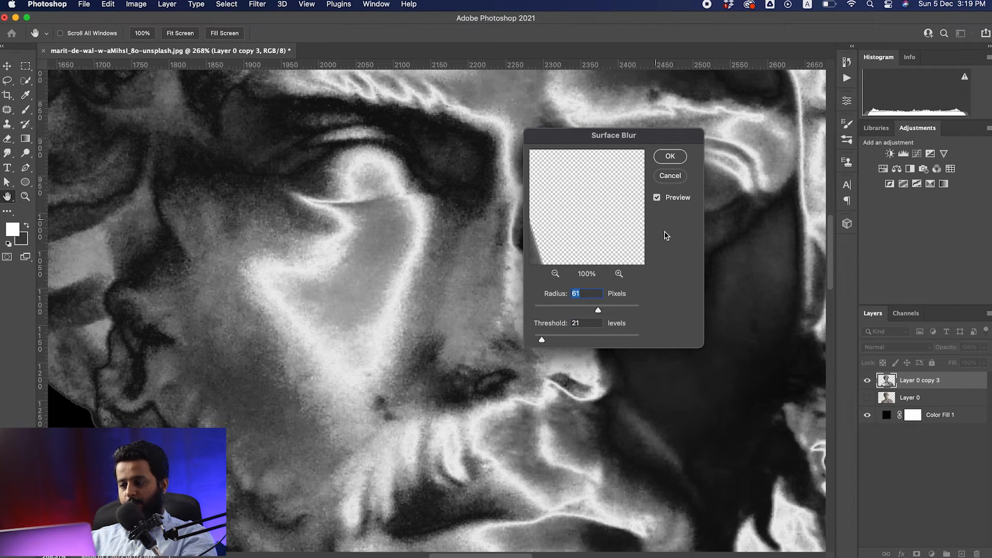
pyautogui.click(669, 156)
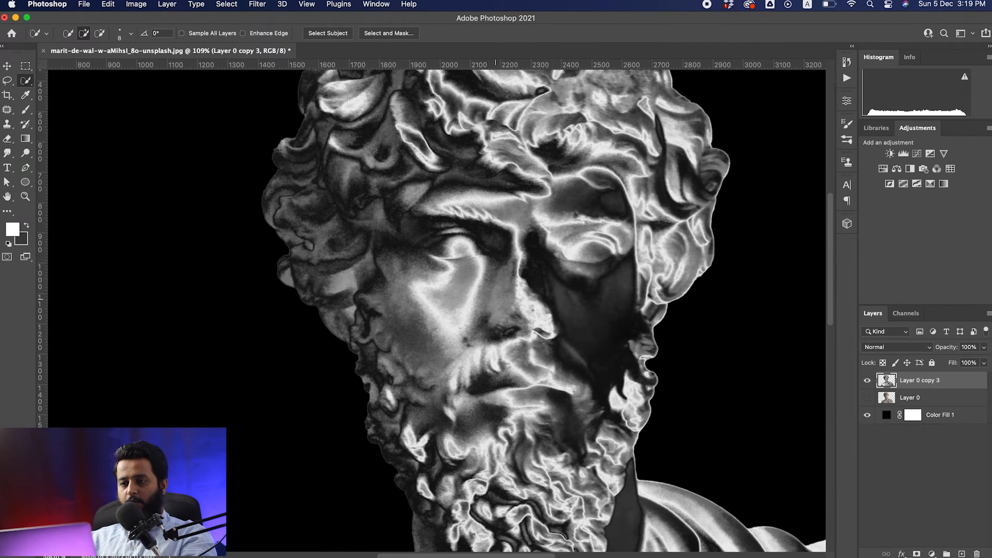
# Apply Oil Paint with Stylization 7.7, Cleanliness 4.8, Scale 4.2, Bristle Detail 3.8
pyautogui.click(256, 5)
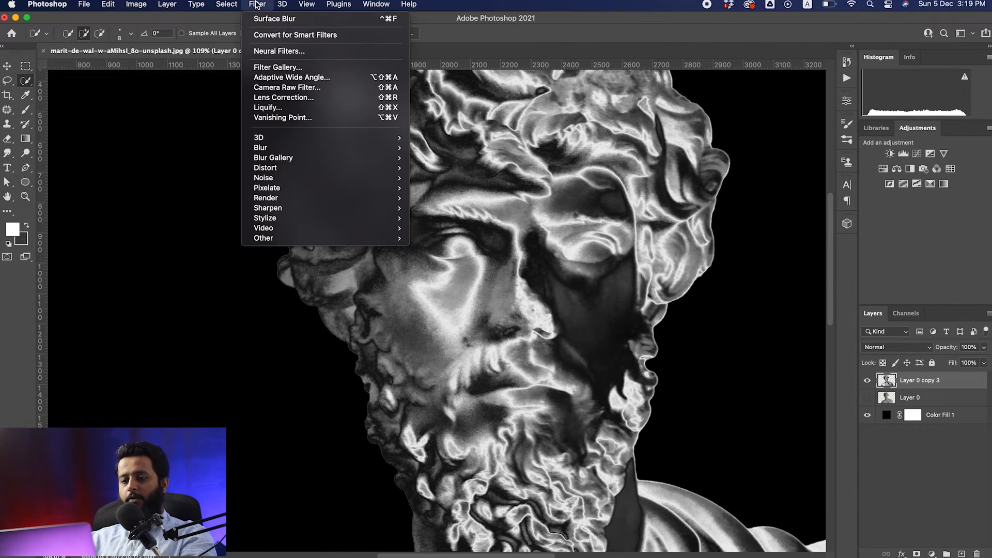
pyautogui.moveTo(264, 217)
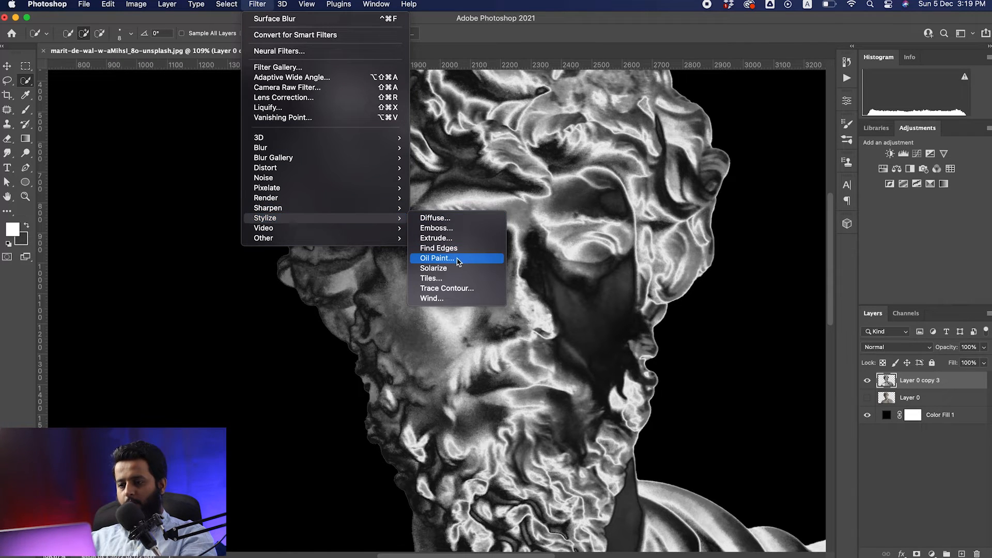
pyautogui.click(435, 258)
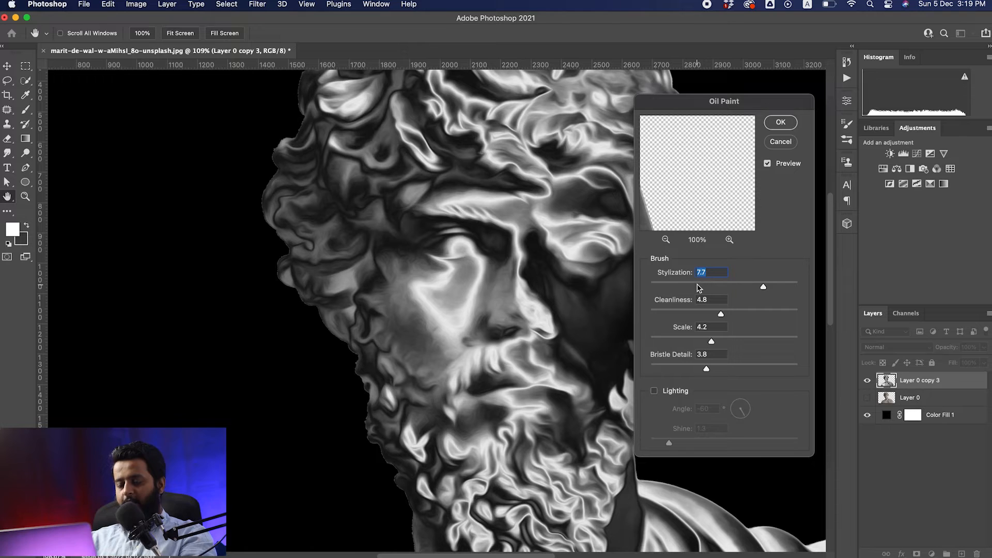
pyautogui.moveTo(744, 291)
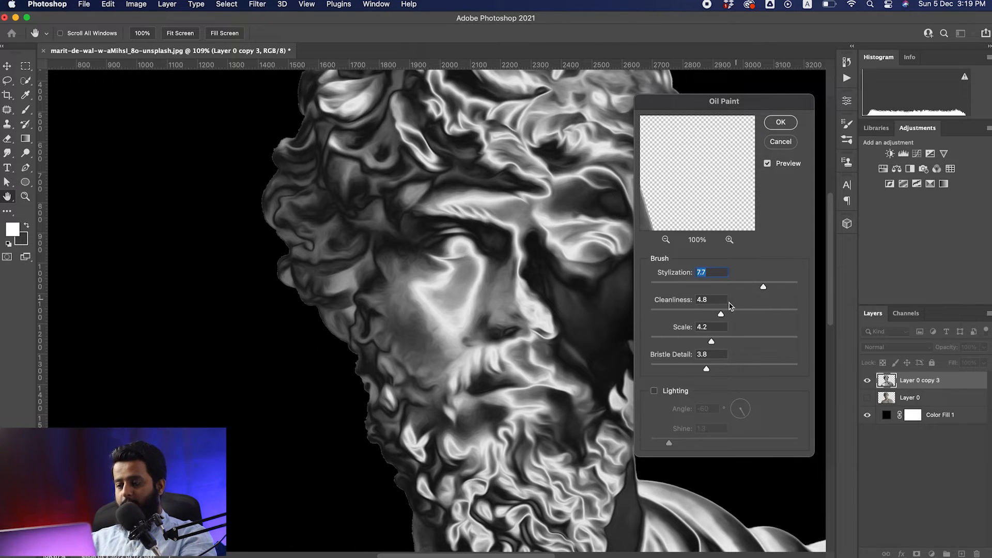
pyautogui.click(780, 121)
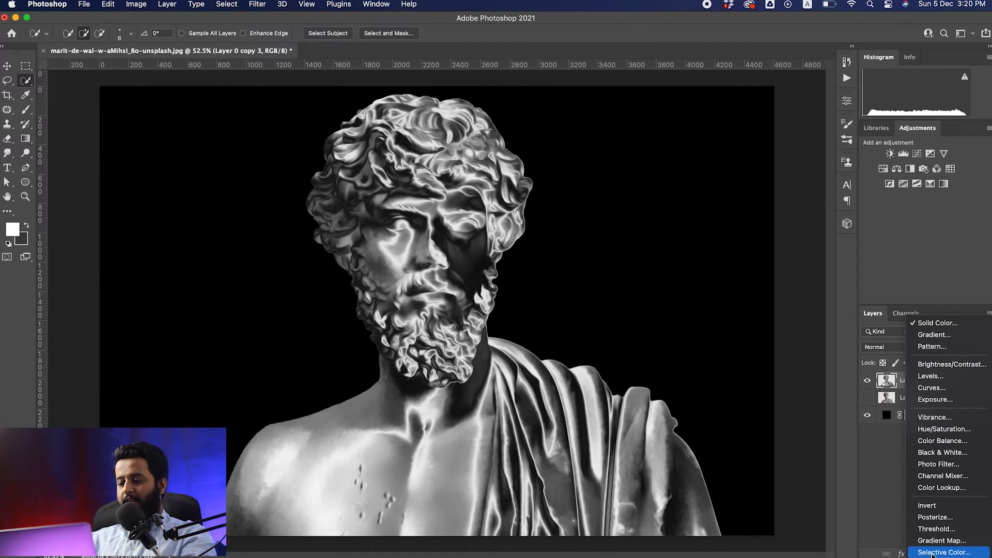
pyautogui.moveTo(947, 487)
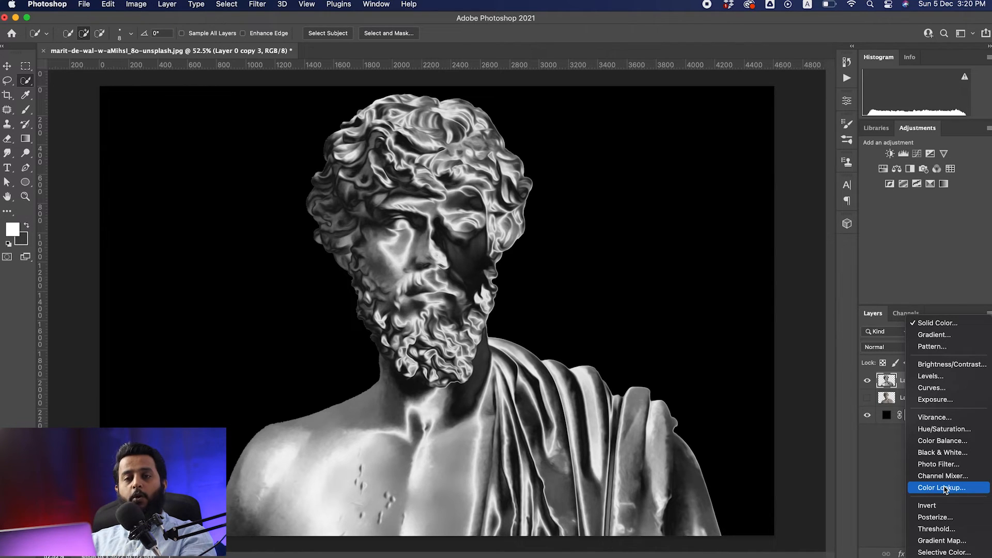
# Add a Color Lookup layer using EdgyAmber.3DL and clip it to the statue
pyautogui.click(941, 487)
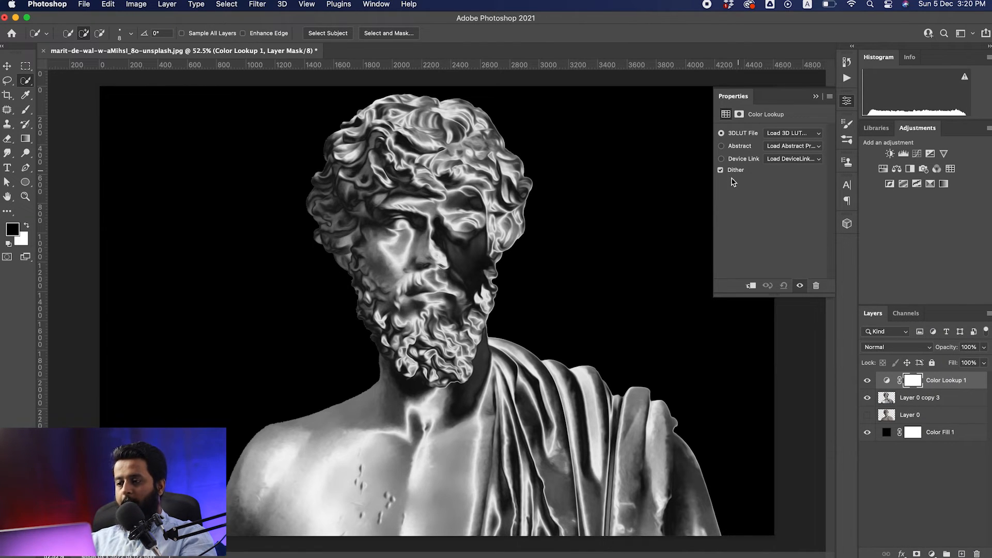
pyautogui.moveTo(815, 149)
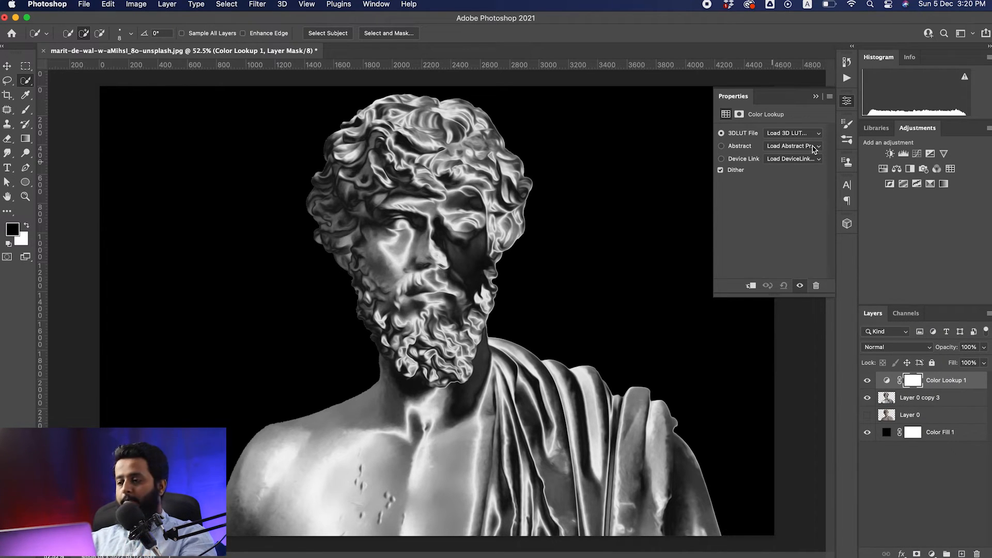
pyautogui.moveTo(801, 135)
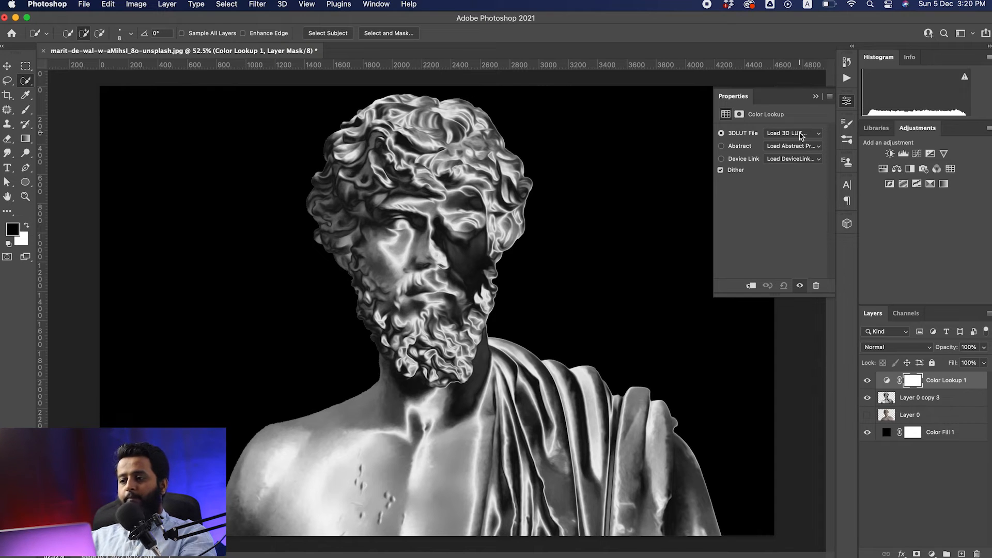
pyautogui.click(792, 133)
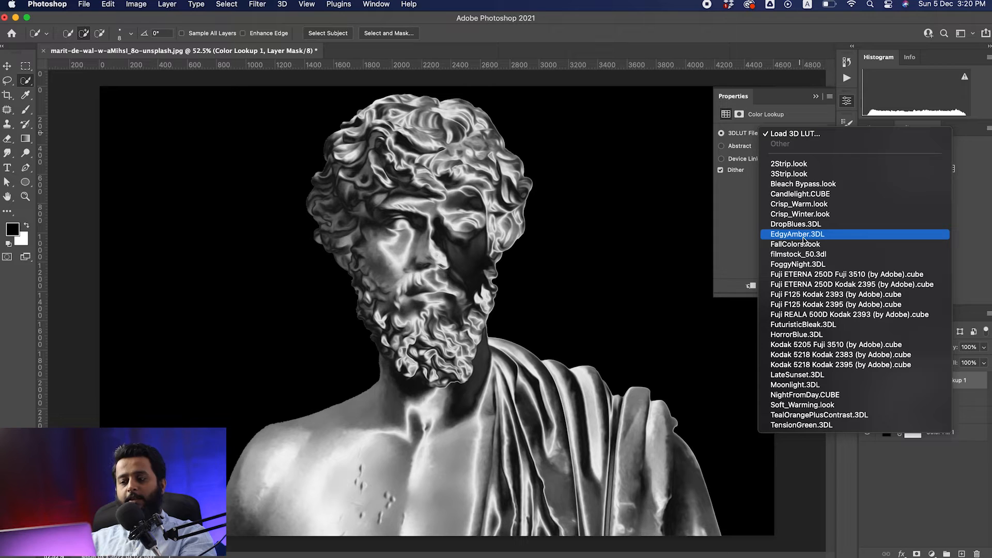
pyautogui.click(797, 233)
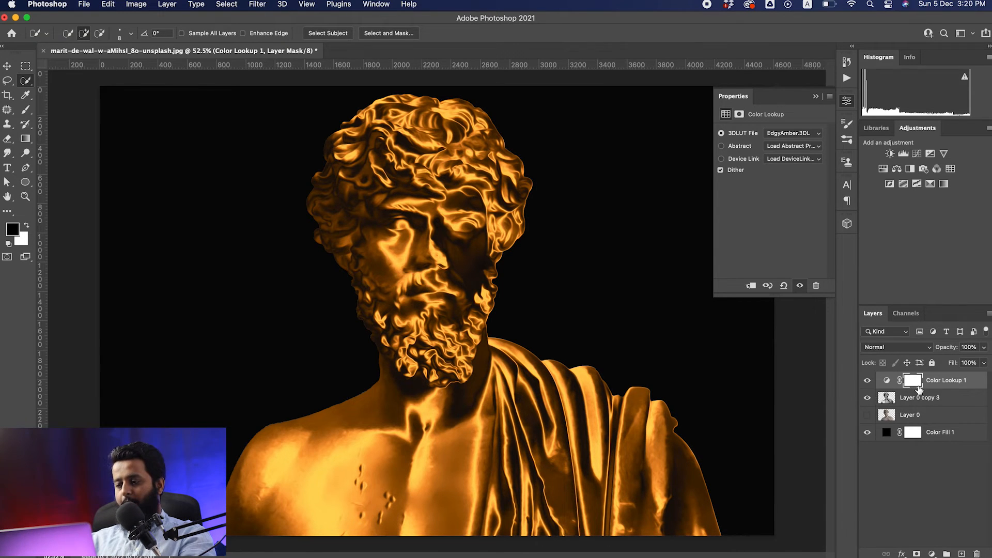
pyautogui.rightClick(946, 379)
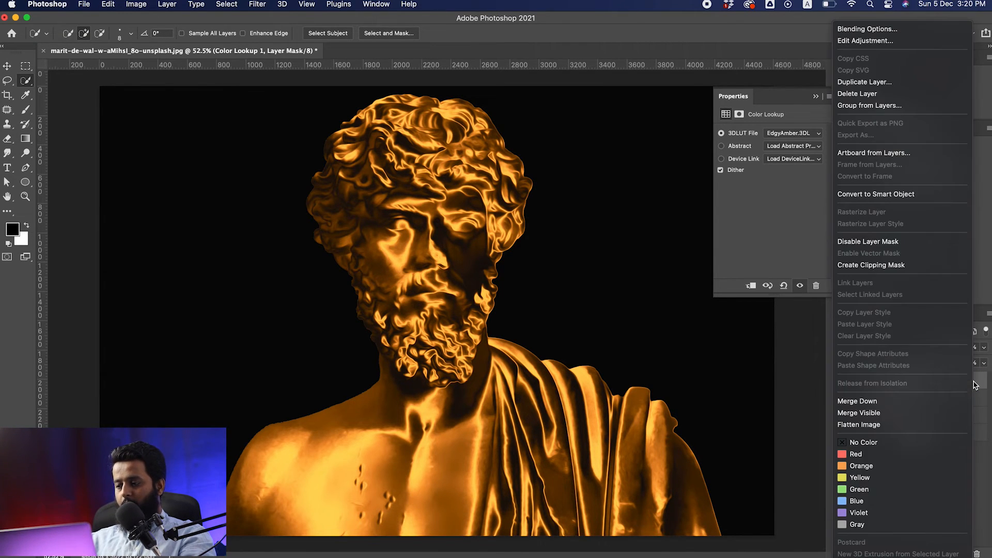
pyautogui.moveTo(876, 264)
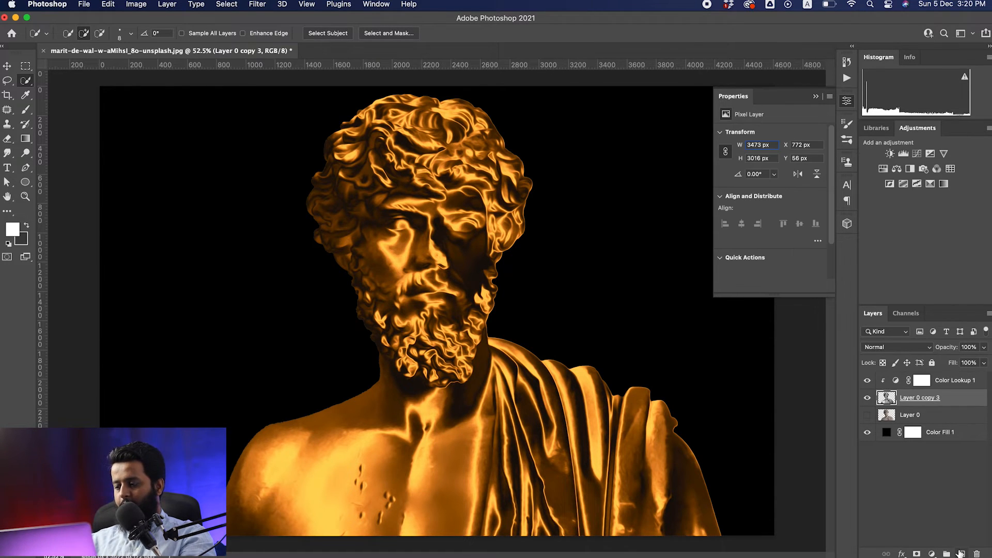
# Add Layer 1 clipped to the statue at 48% opacity, then clipped Layer 2
pyautogui.click(961, 553)
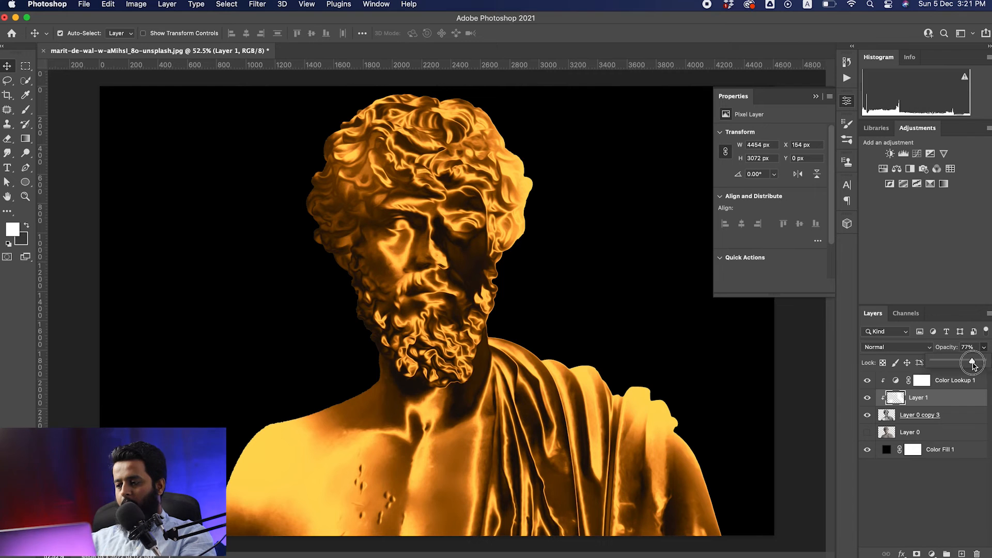
pyautogui.moveTo(973, 363); pyautogui.dragTo(960, 367)
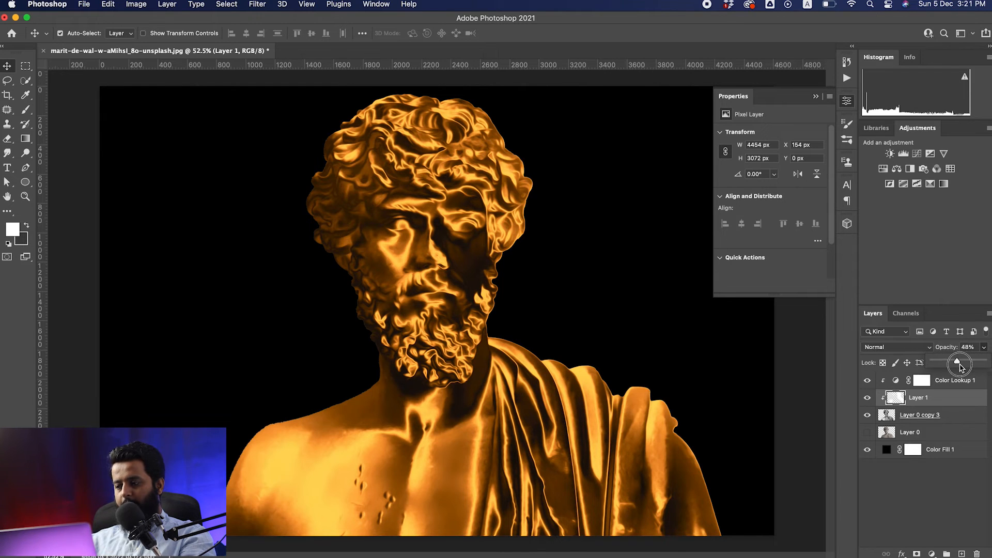
pyautogui.moveTo(959, 361); pyautogui.dragTo(961, 361)
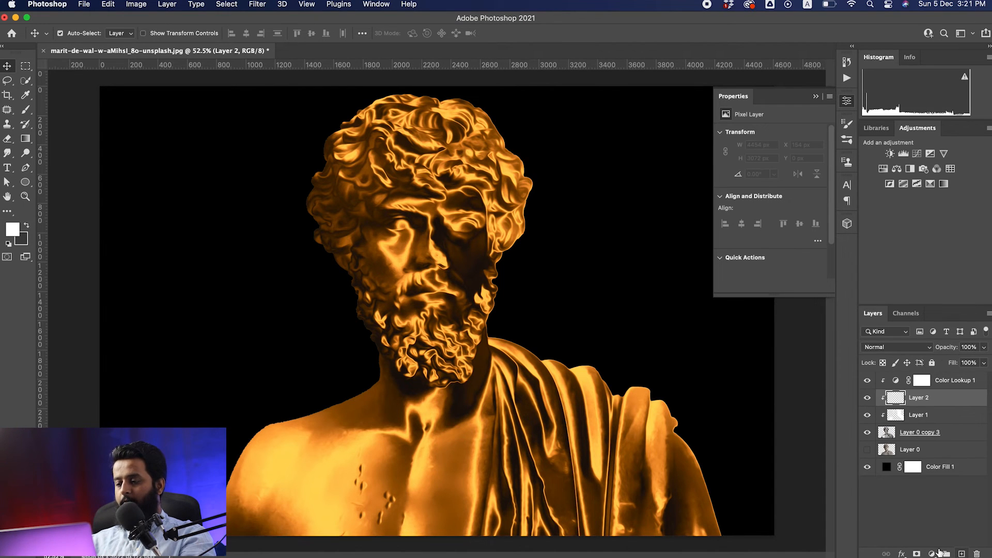
pyautogui.moveTo(239, 206)
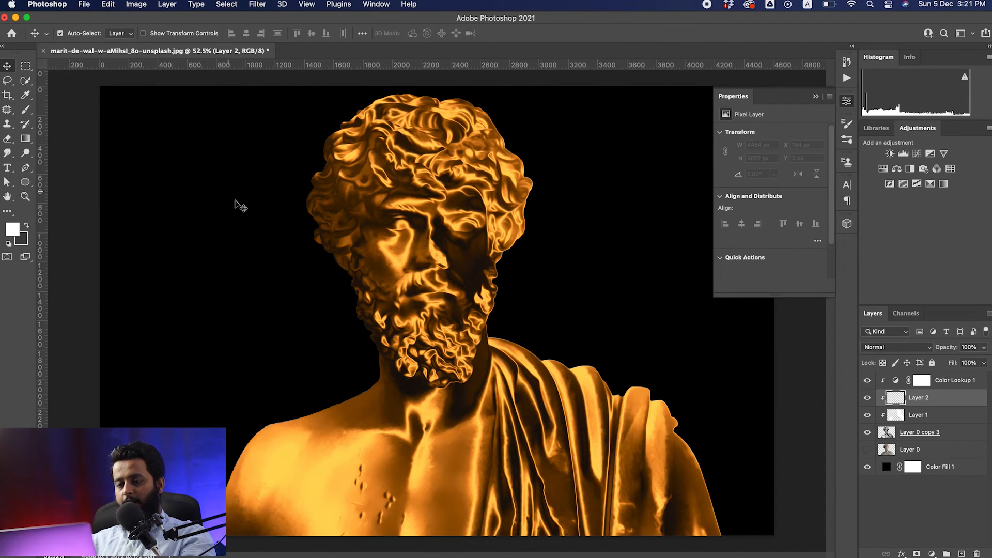
pyautogui.click(26, 94)
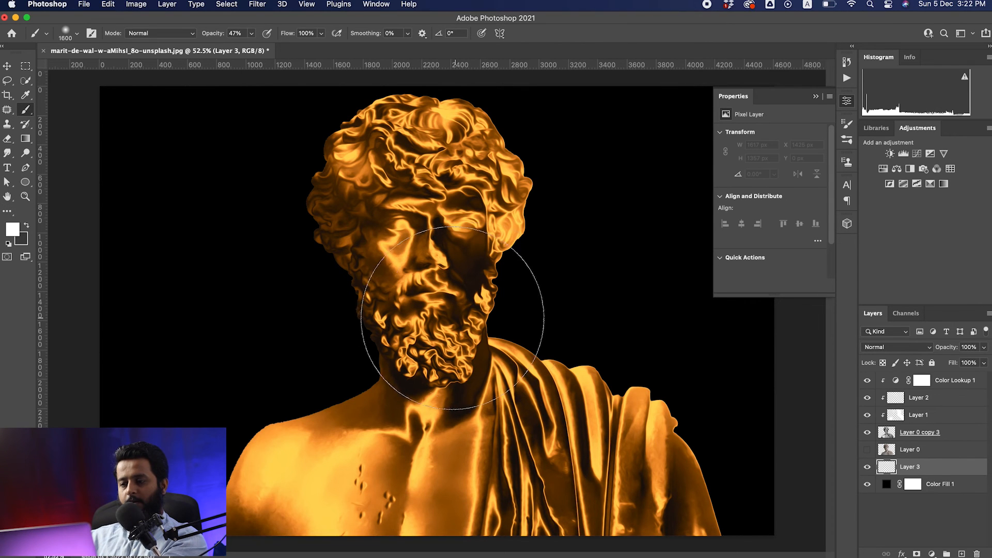
# Paint a large soft white glow behind the statue and set that layer to 40% opacity
pyautogui.press(']')
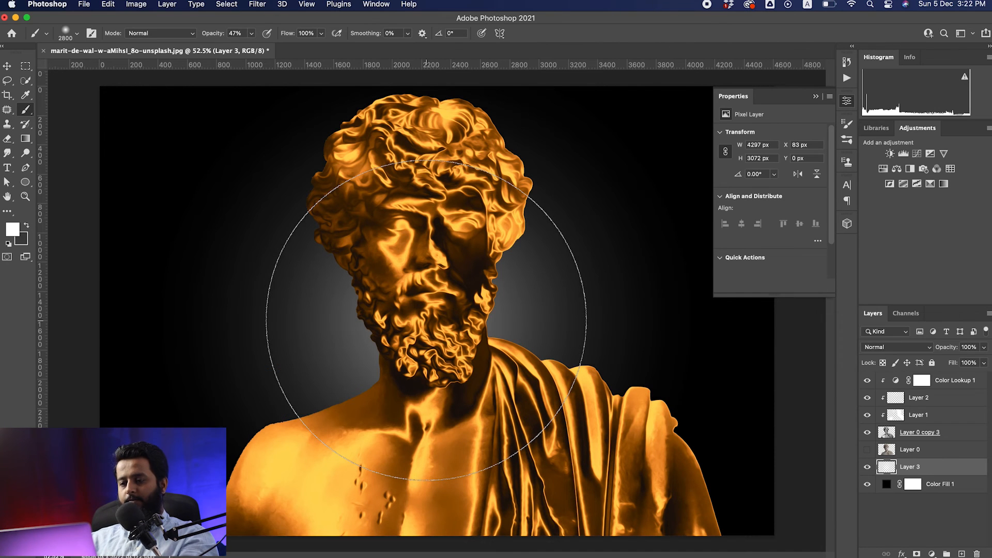
pyautogui.press('v')
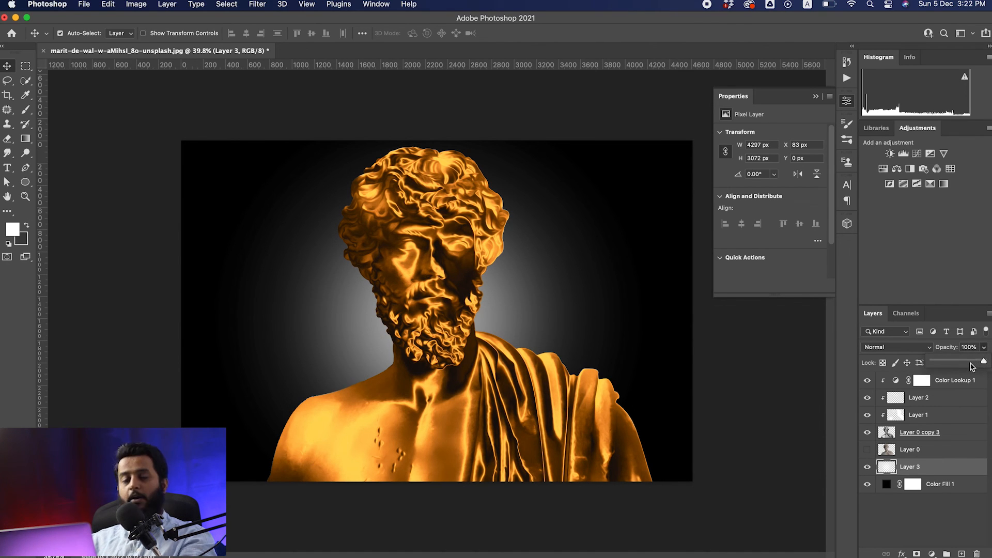
pyautogui.moveTo(966, 361); pyautogui.dragTo(957, 362)
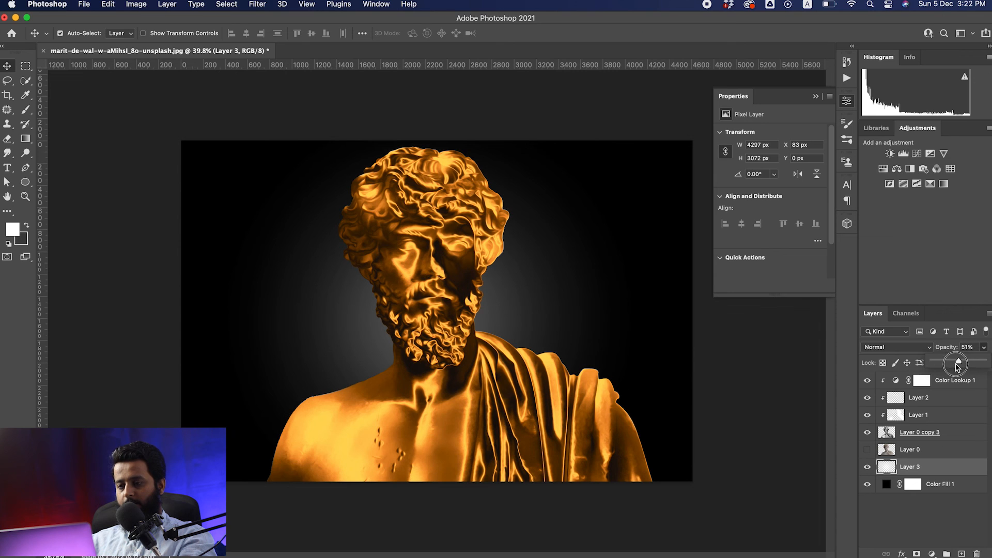
pyautogui.moveTo(957, 363); pyautogui.dragTo(949, 362)
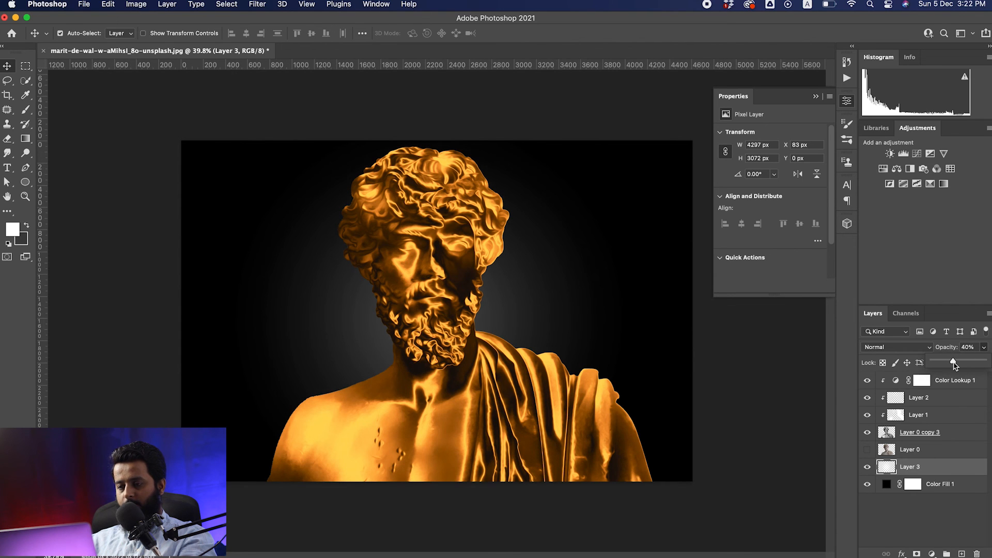